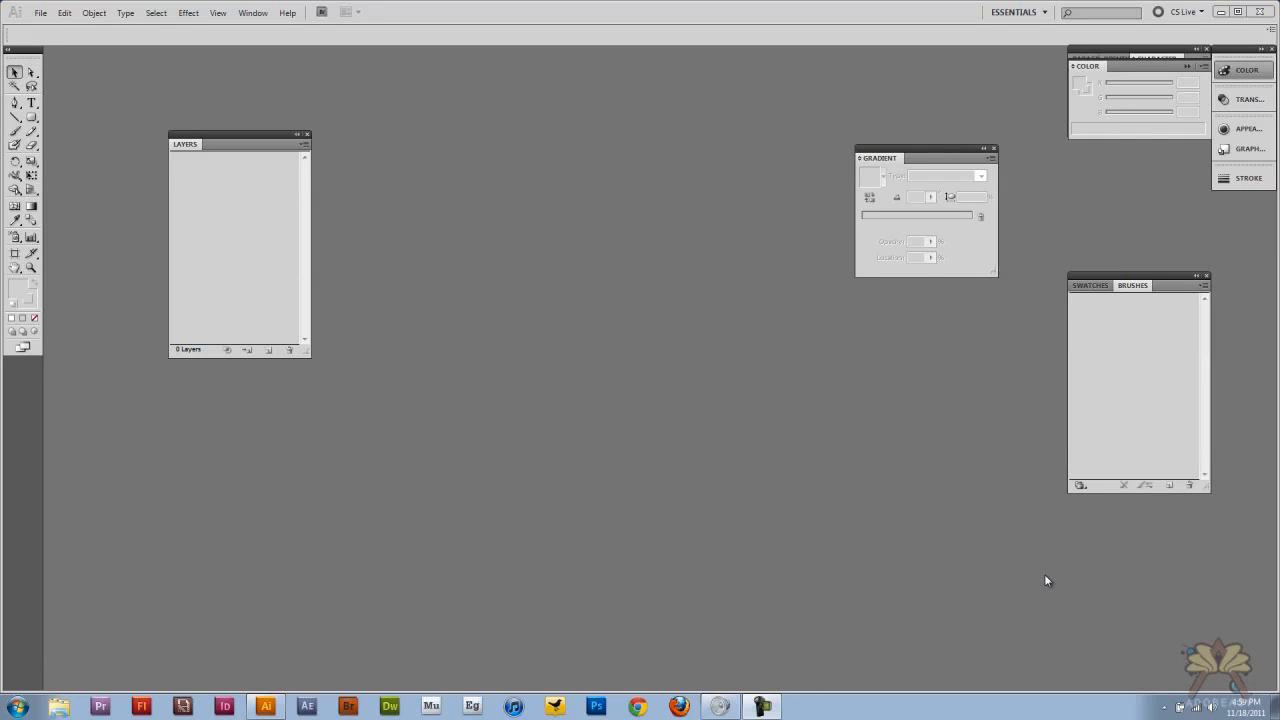
Start a new 8 × 8 inch RGB document from the File menu.
left_click(52, 12)
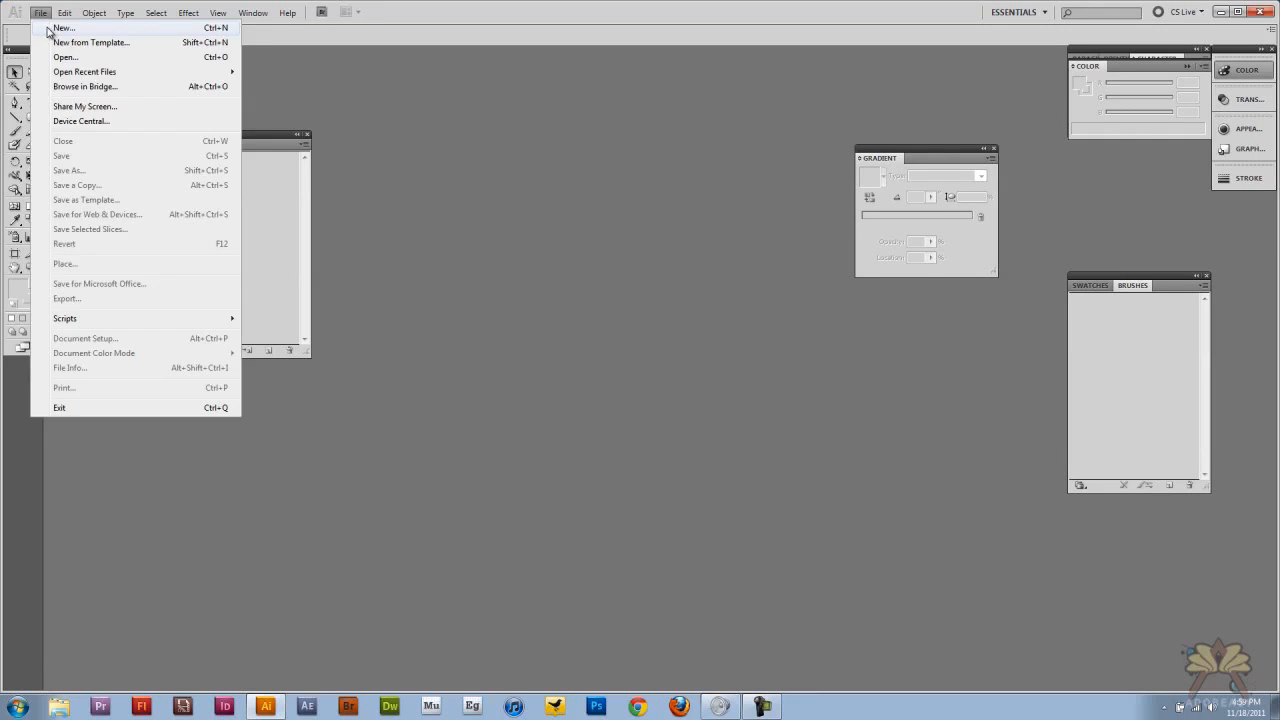
left_click(62, 26)
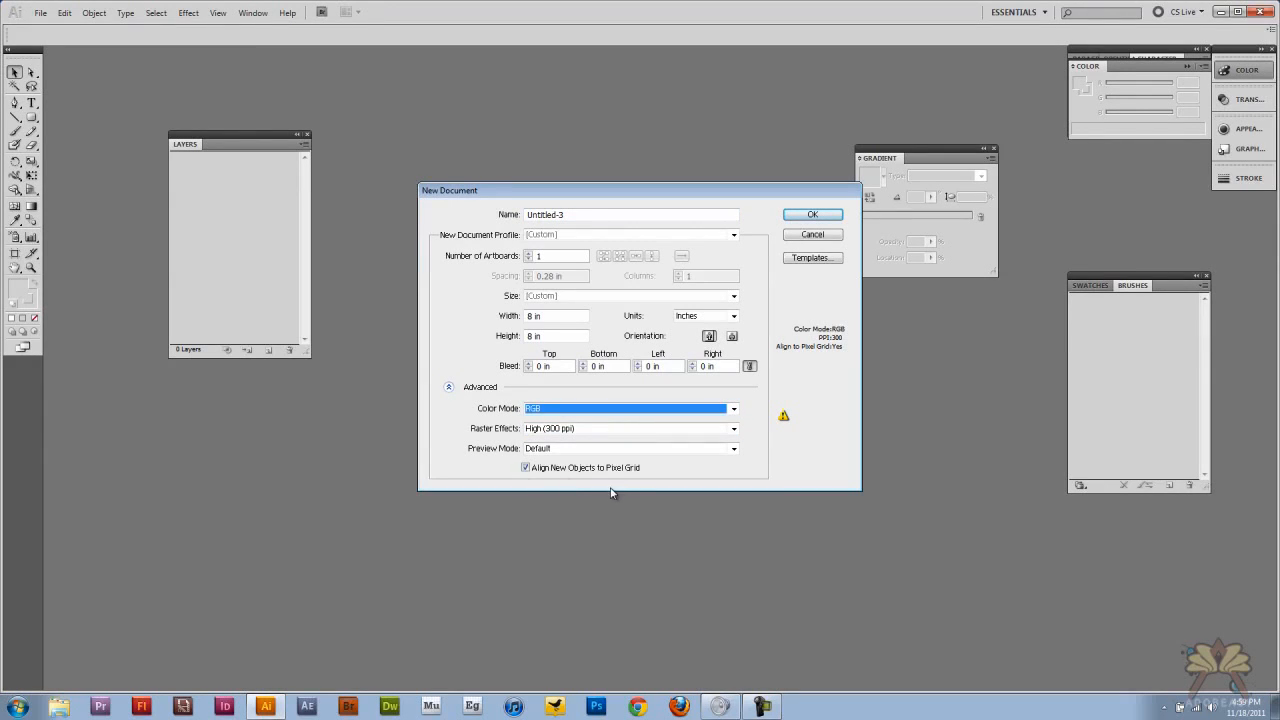
mouse_move(540, 484)
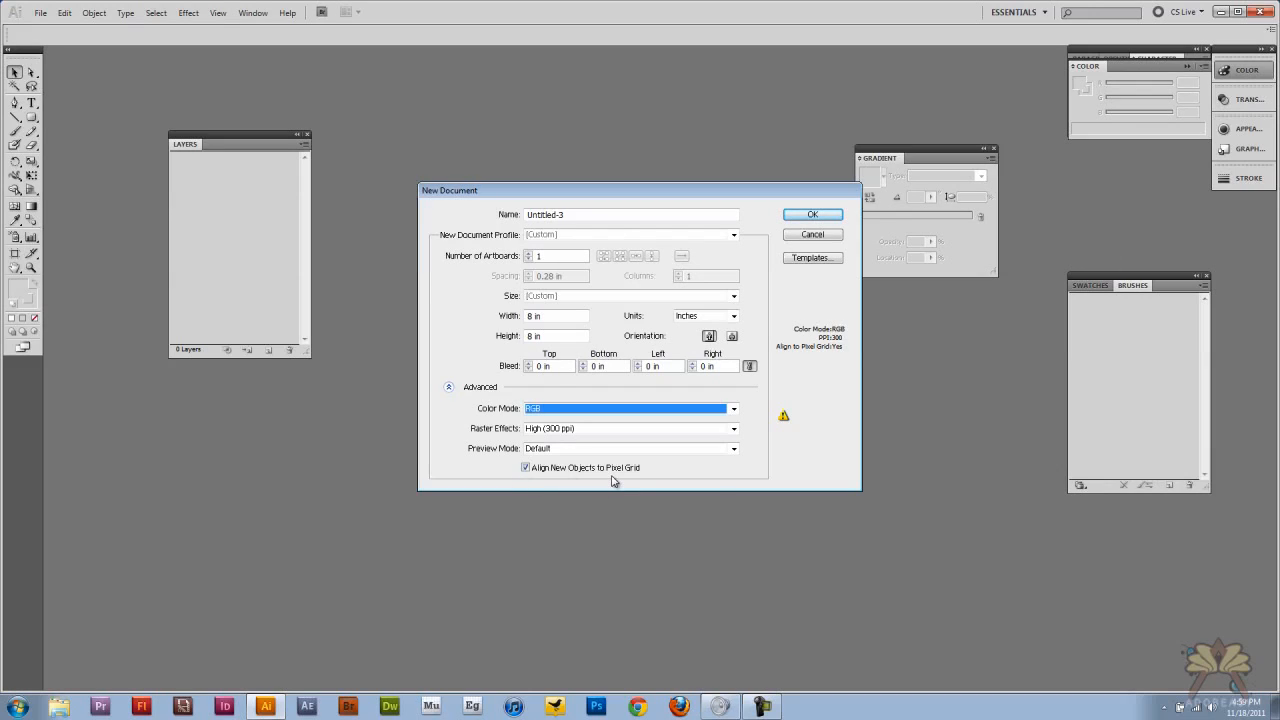
mouse_move(575, 474)
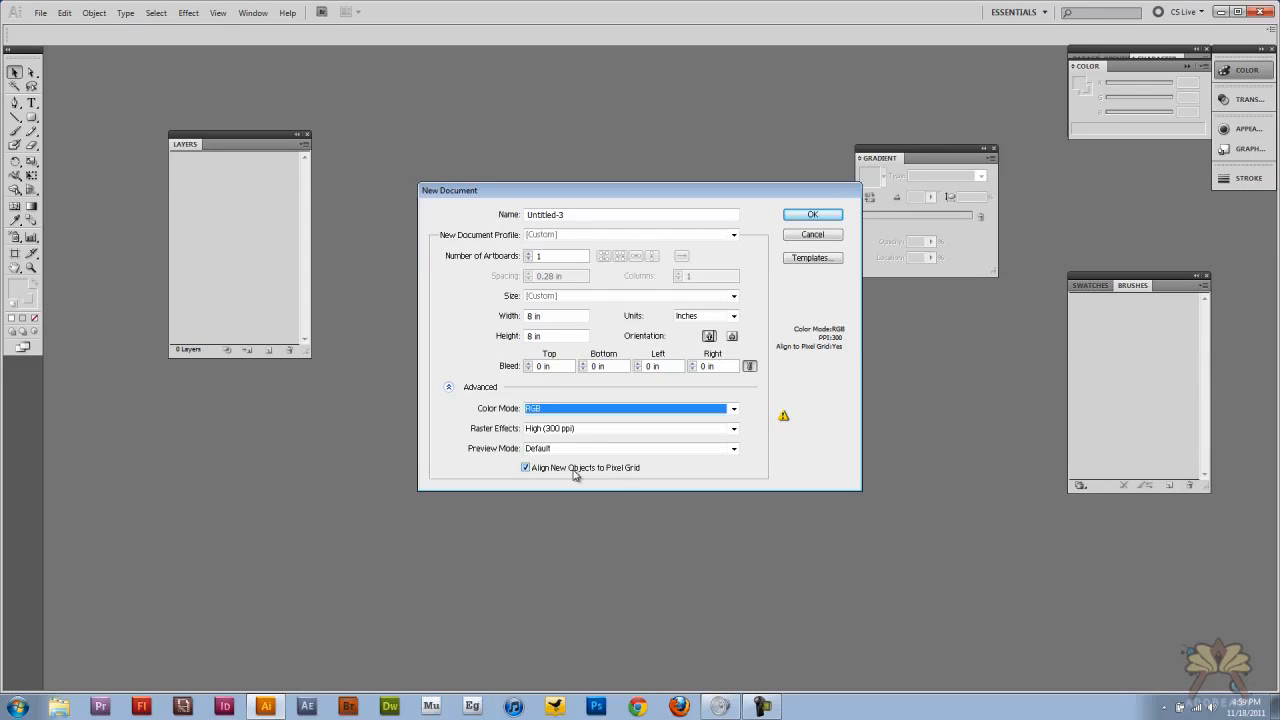
mouse_move(621, 481)
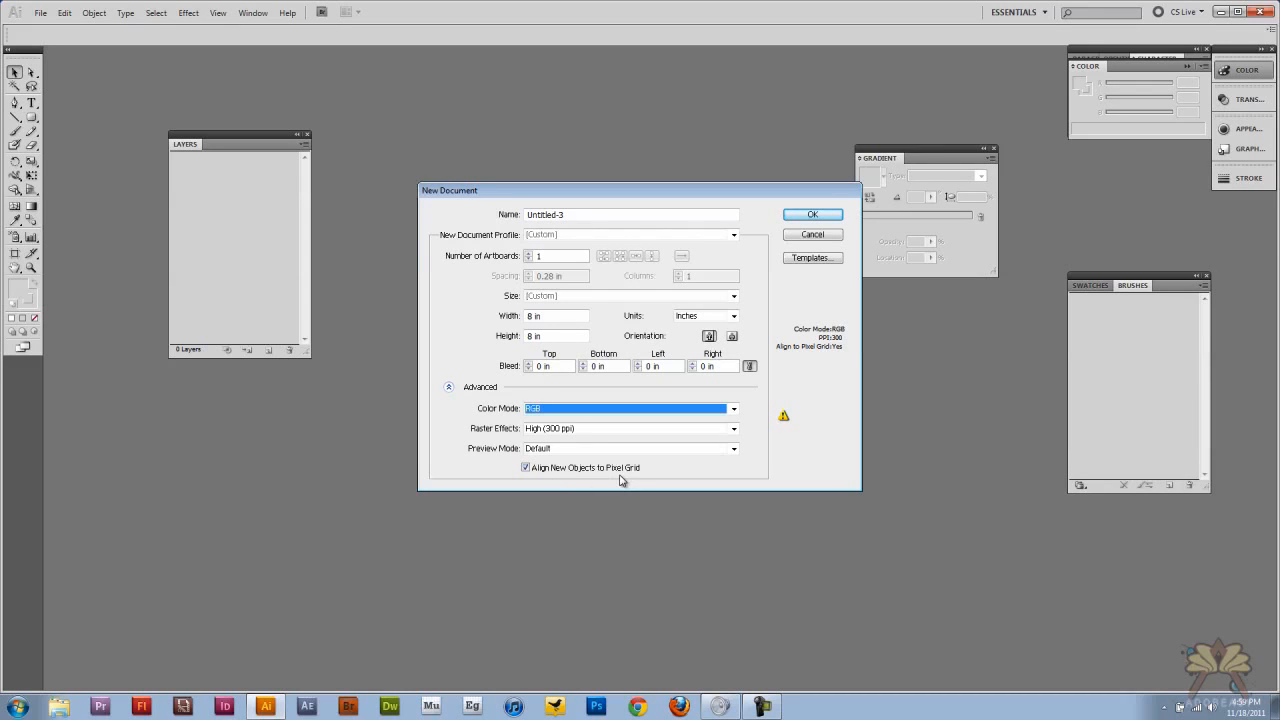
mouse_move(811, 215)
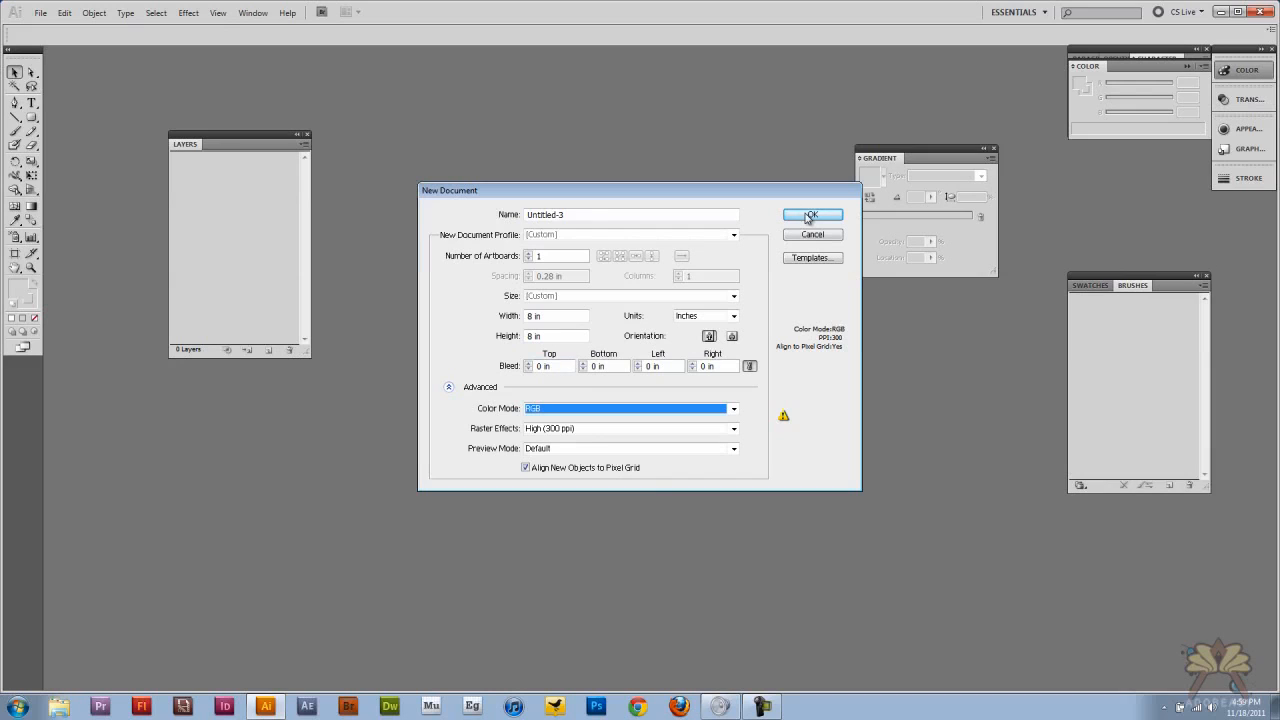
Create the document and draw a rounded rectangle button near the page top.
left_click(812, 215)
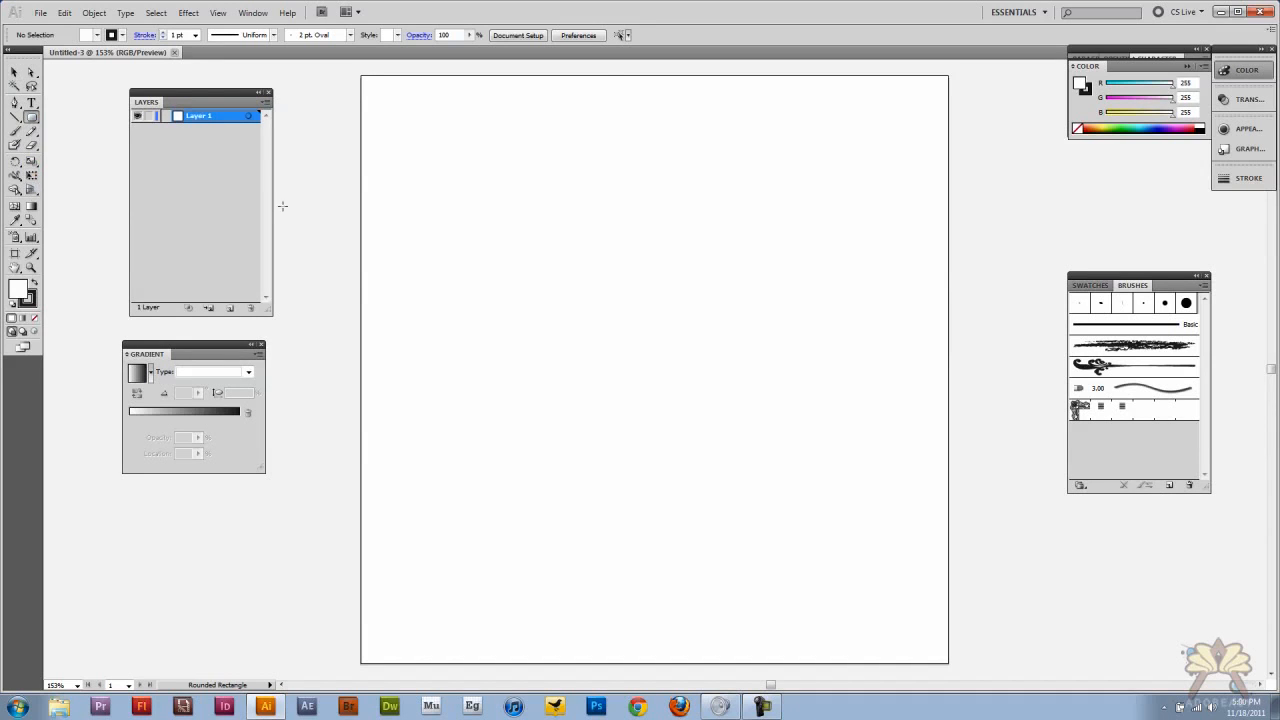
left_click_drag(463, 175, 676, 245)
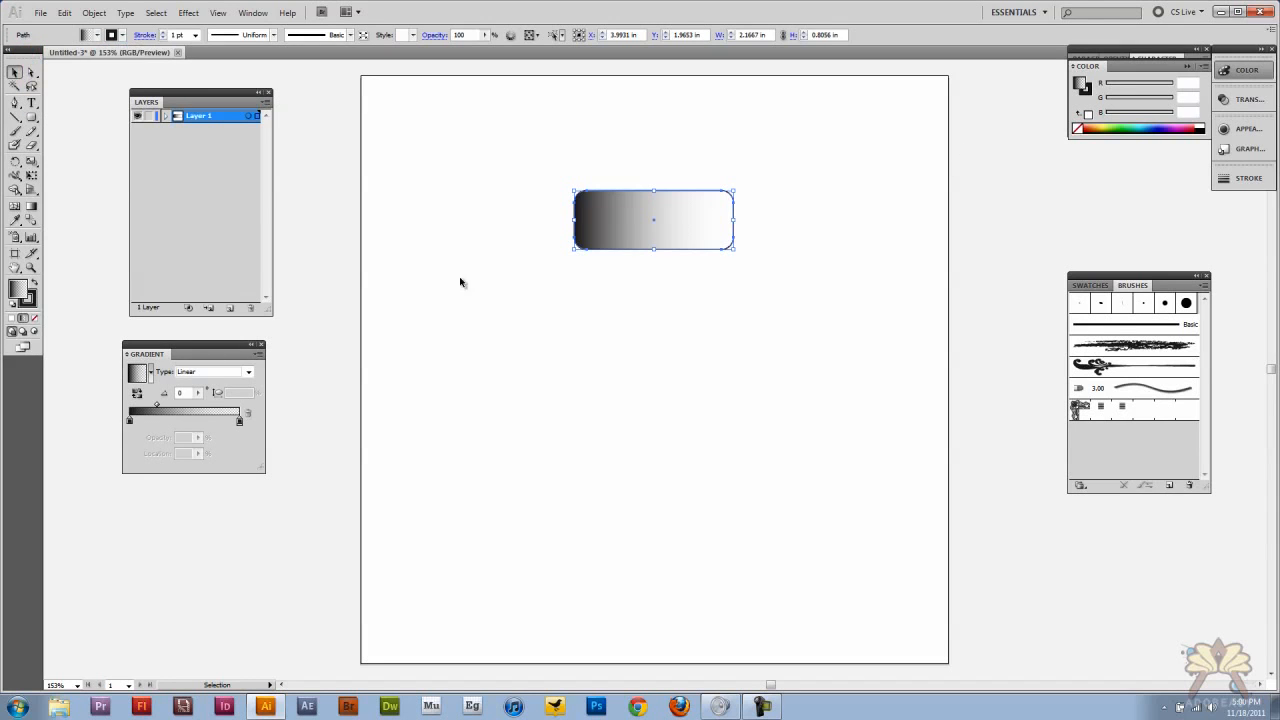
Recolour the gradient's dark stop blue and shift where it blends into white.
left_click_drag(145, 354, 830, 196)
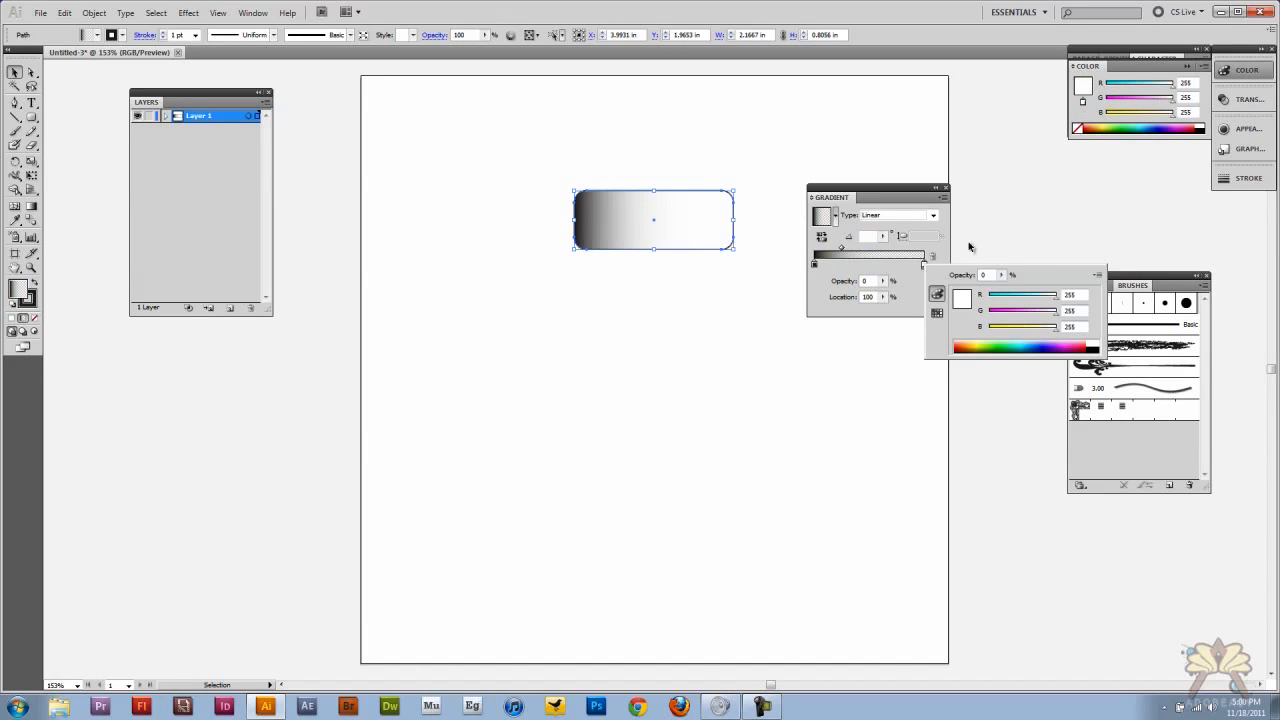
left_click(810, 262)
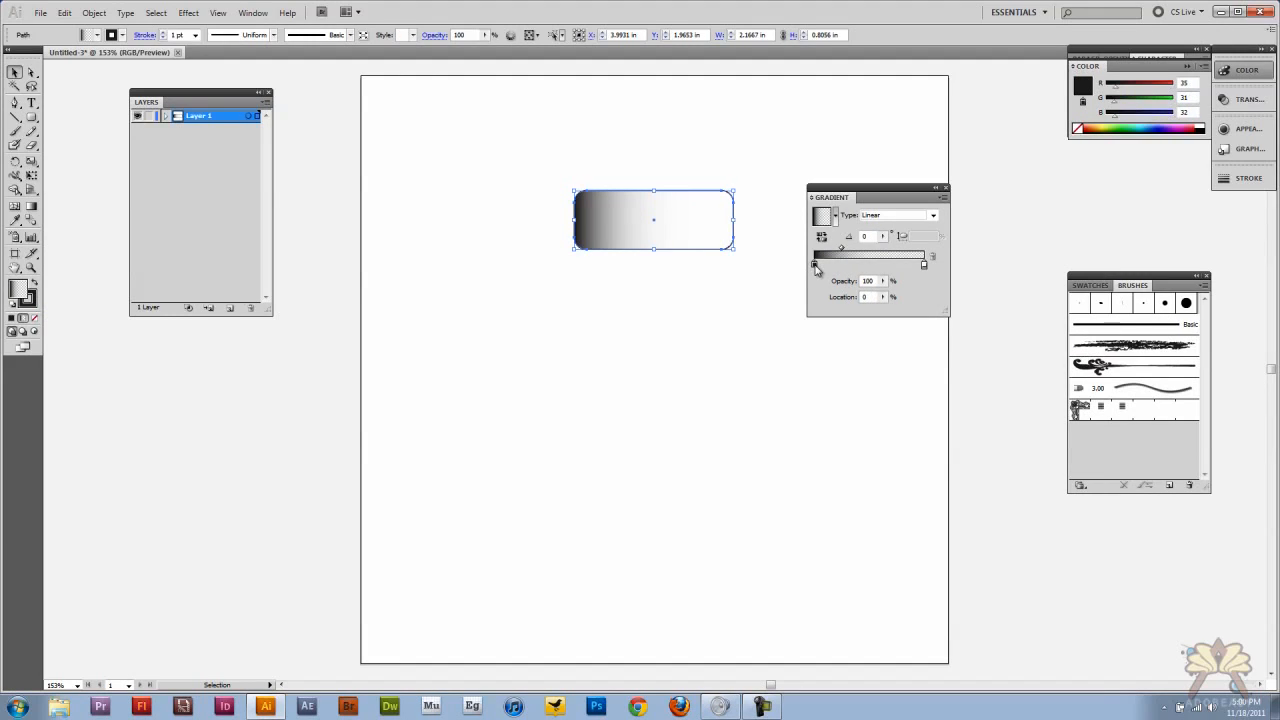
double_click(816, 262)
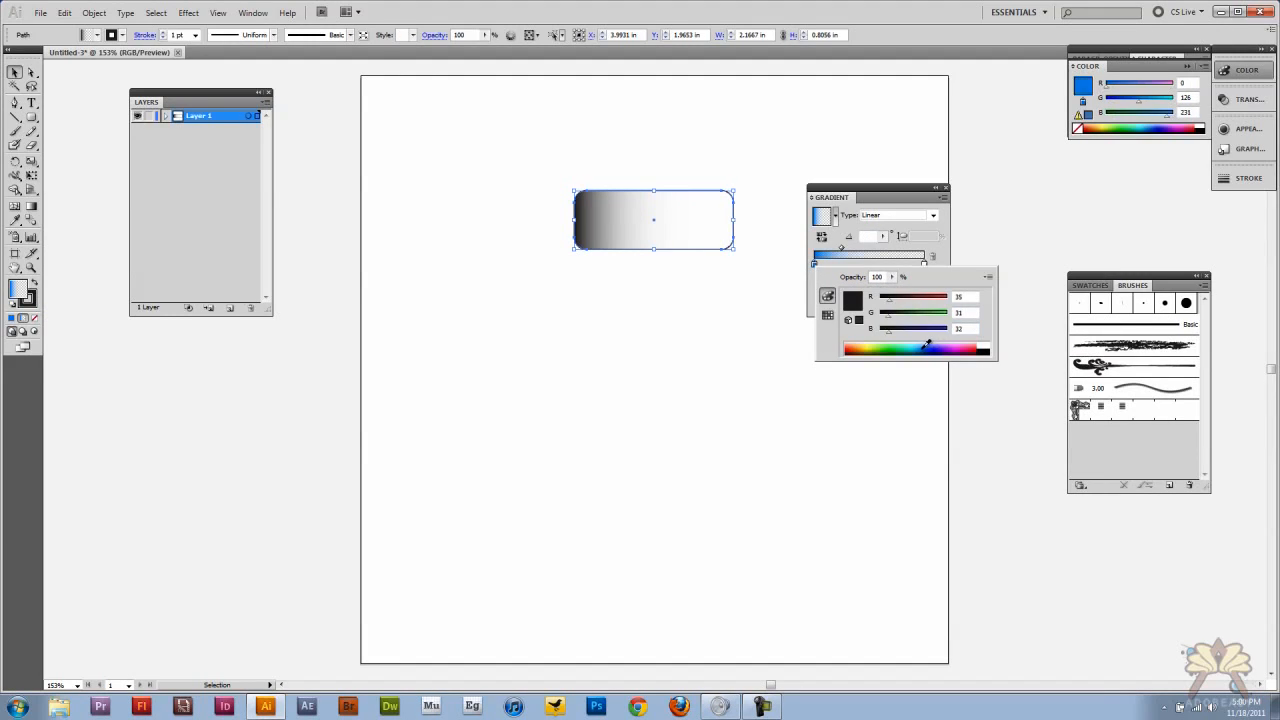
left_click(927, 347)
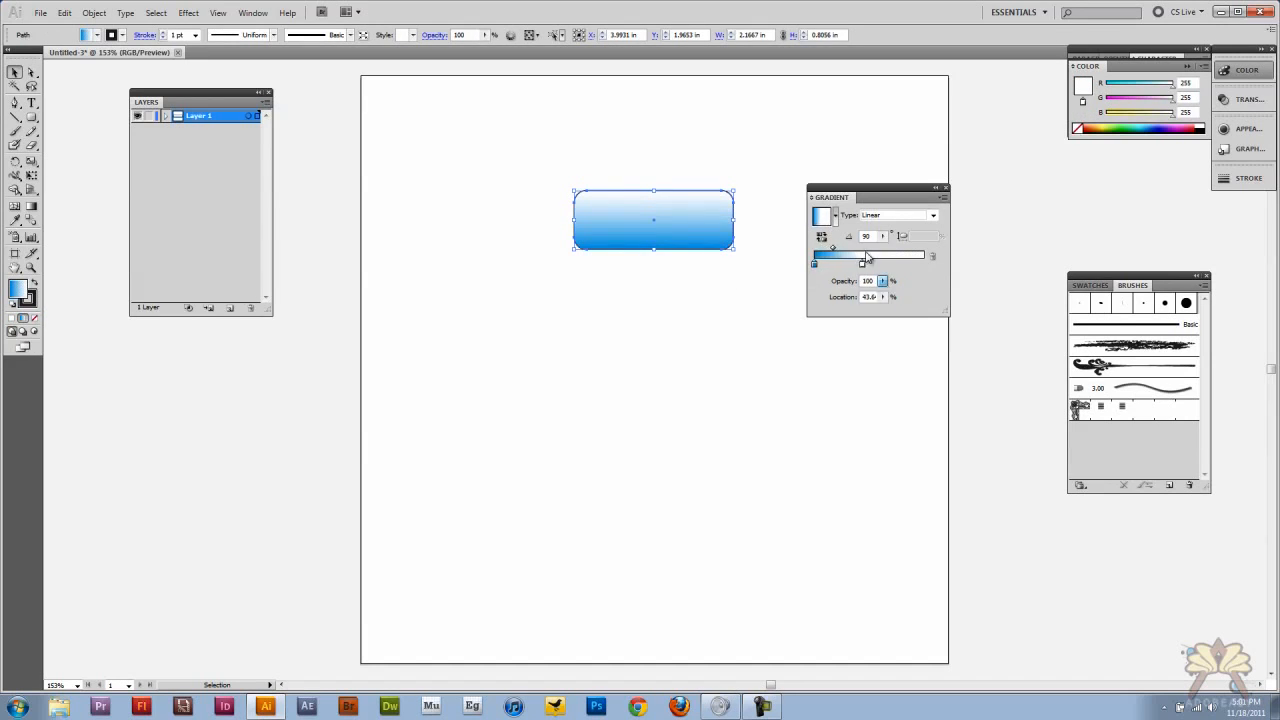
left_click_drag(862, 254, 840, 254)
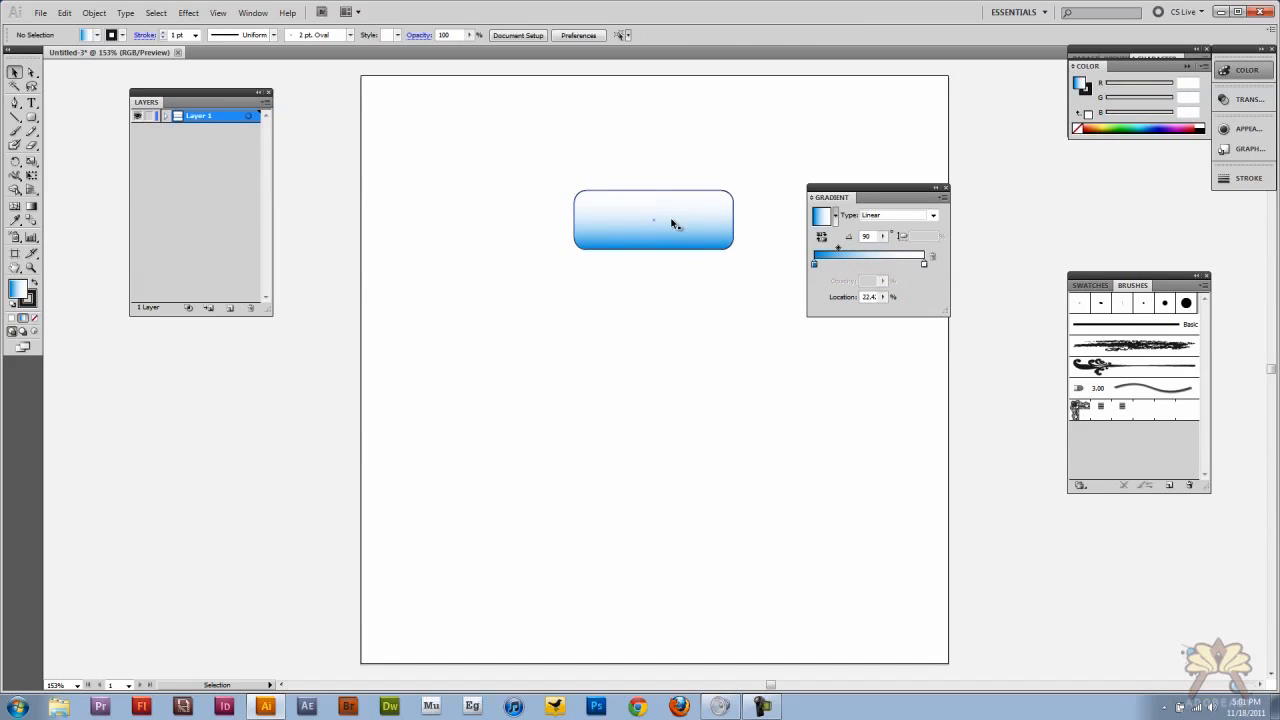
Select the button, lock its layer, and drag out a text box above it.
left_click(653, 220)
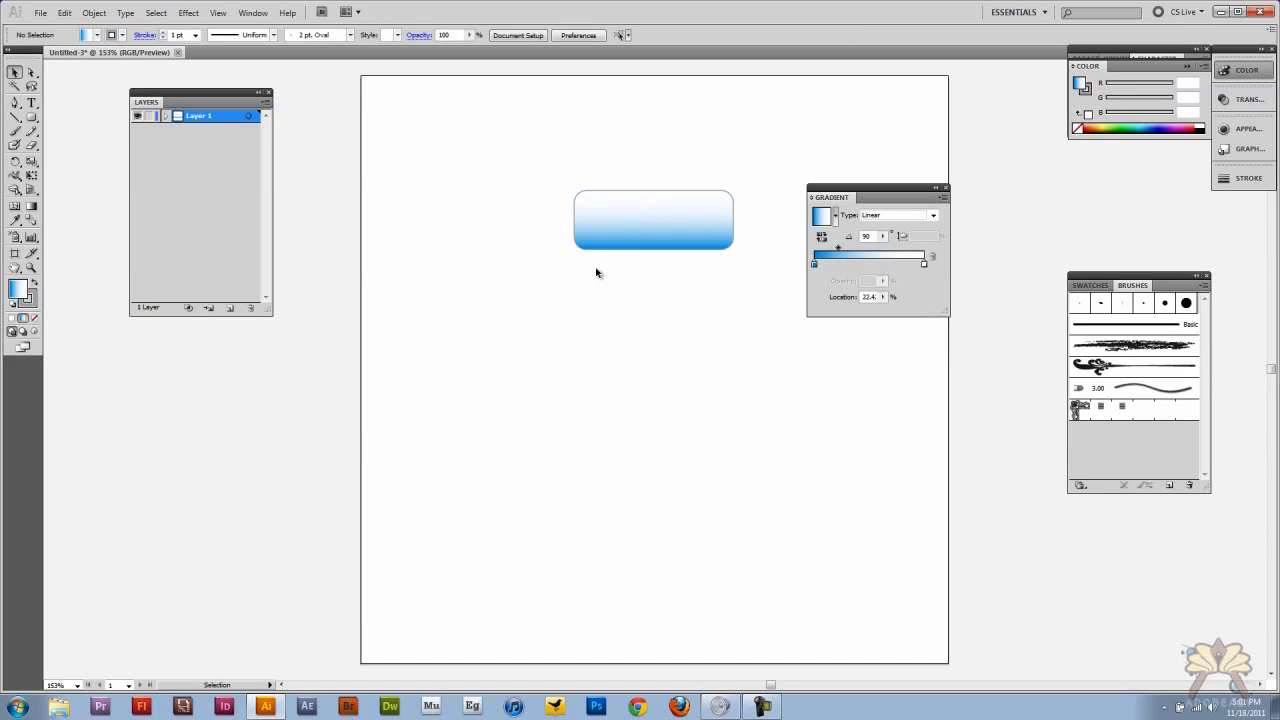
left_click(651, 219)
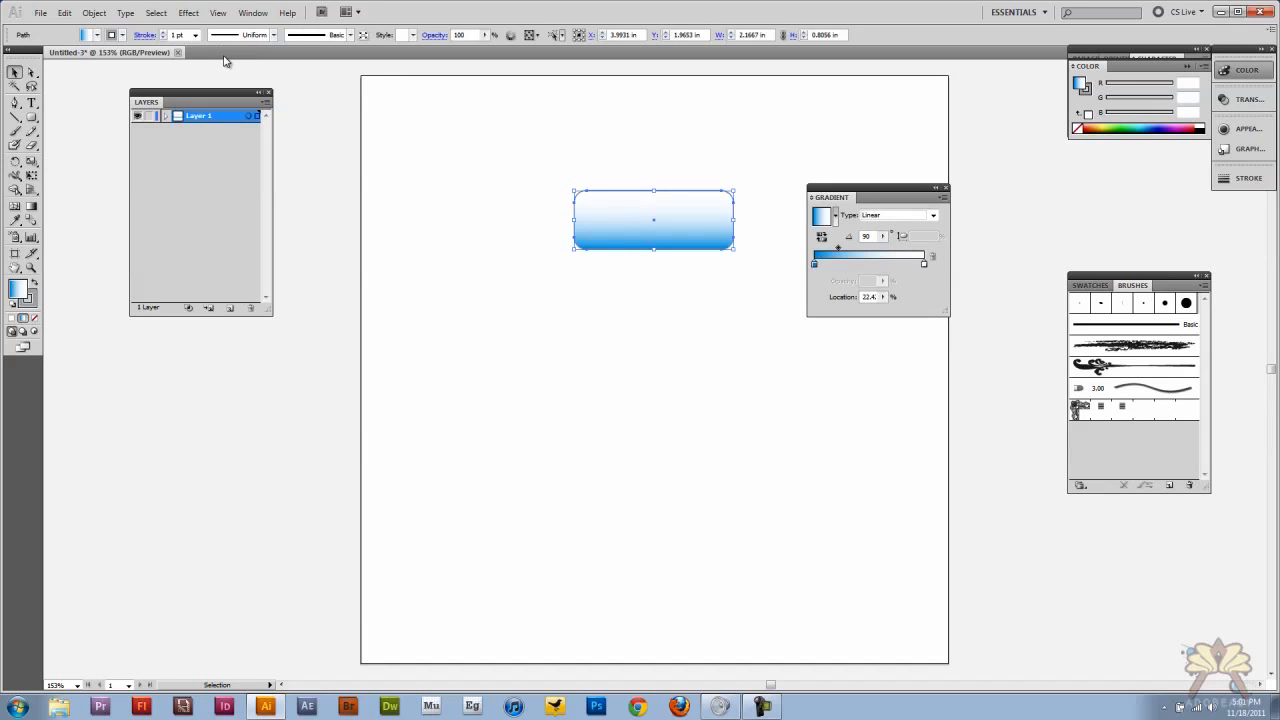
mouse_move(251, 61)
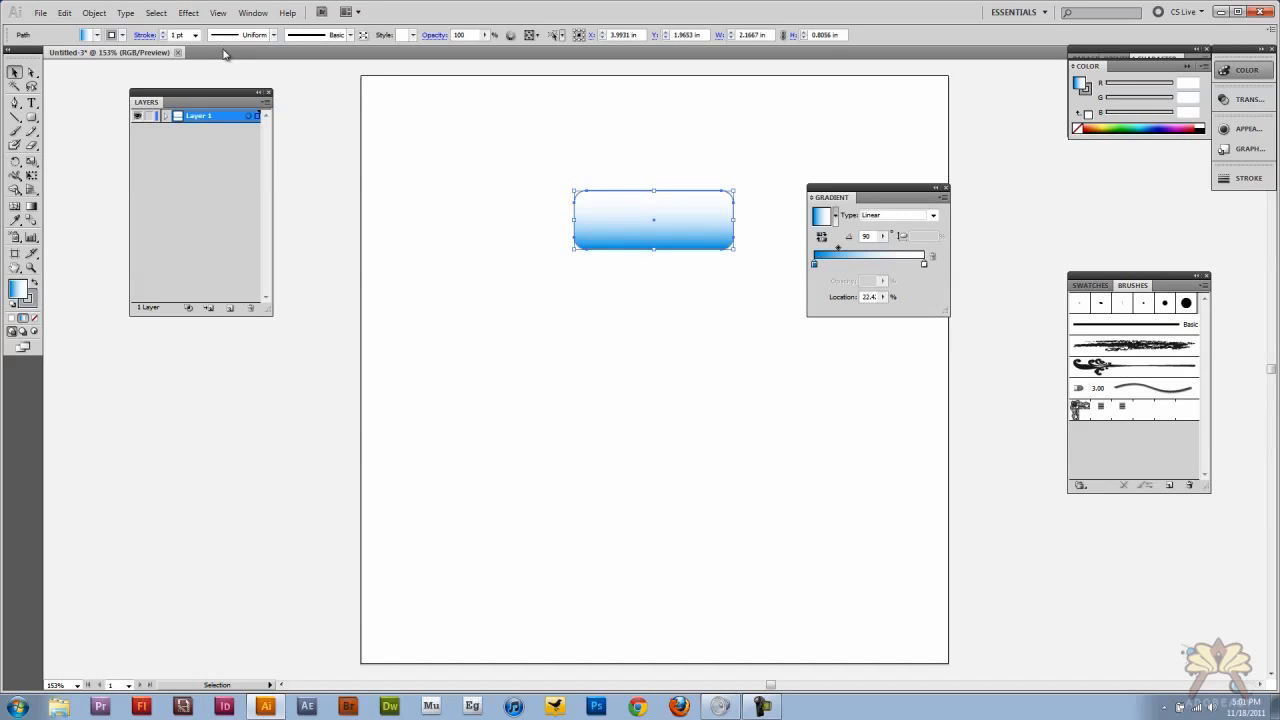
left_click(338, 159)
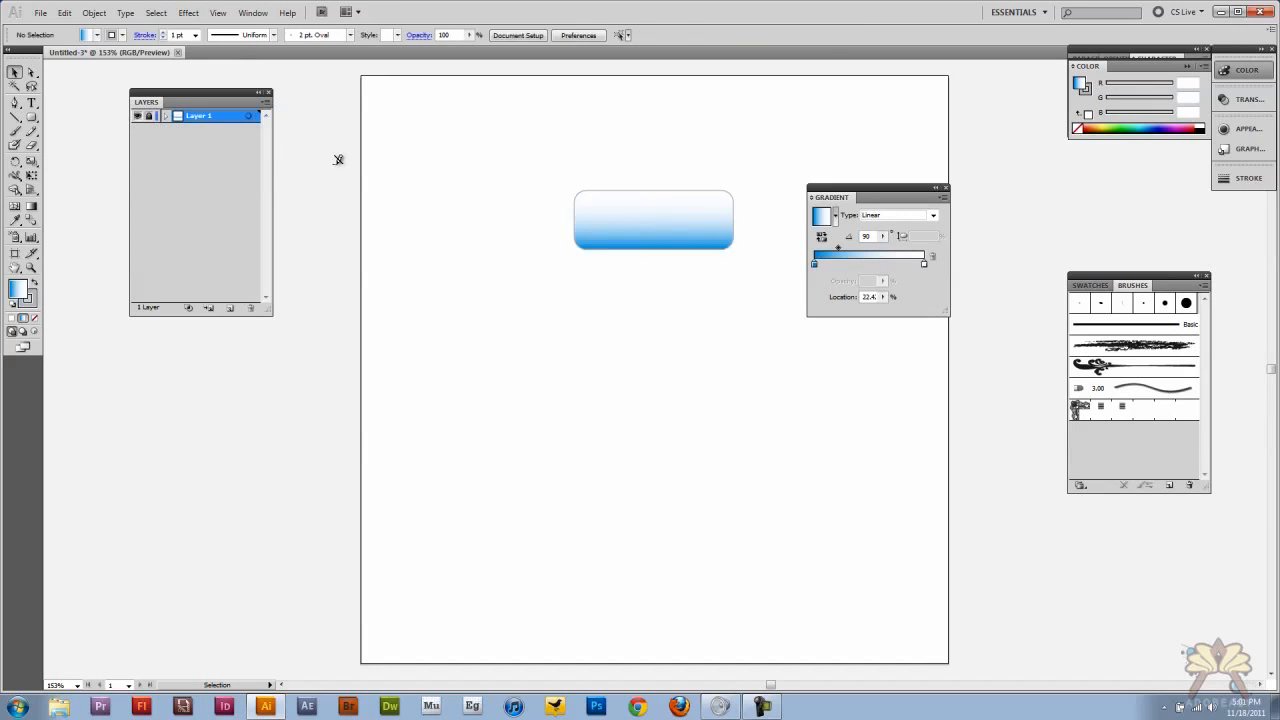
left_click(243, 307)
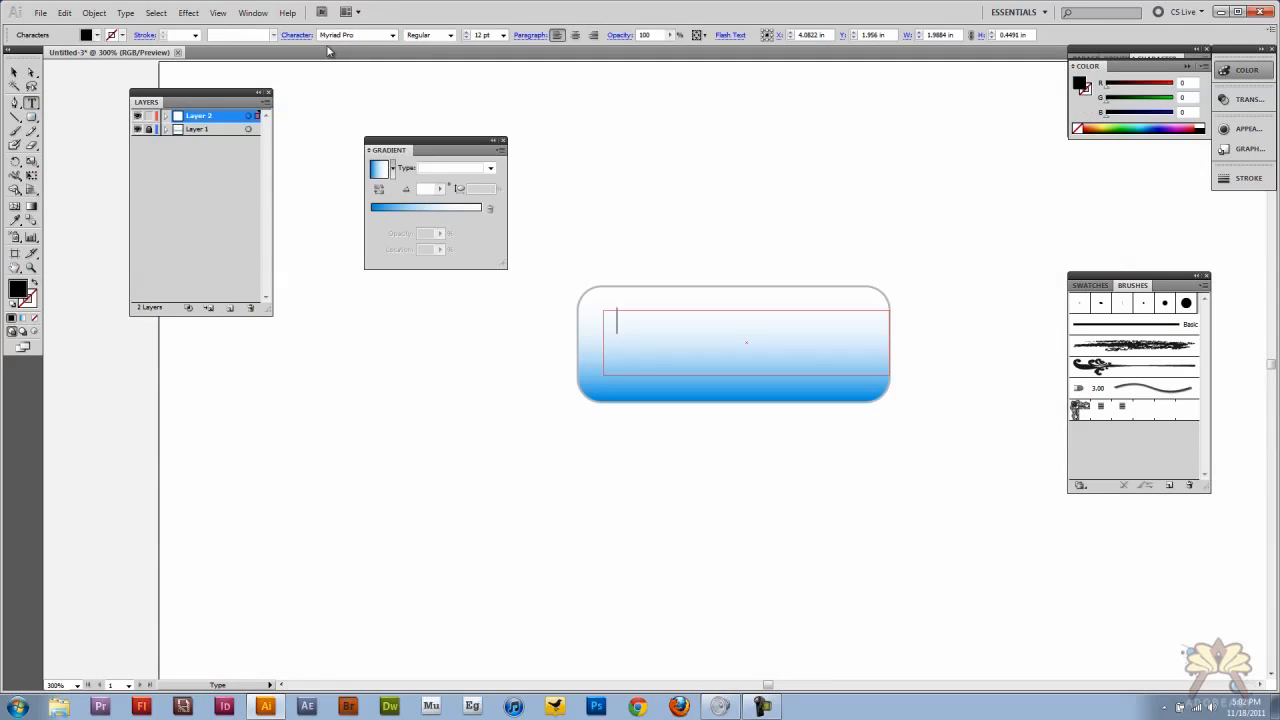
Type 'Click Here' as the button label.
type("Click Here")
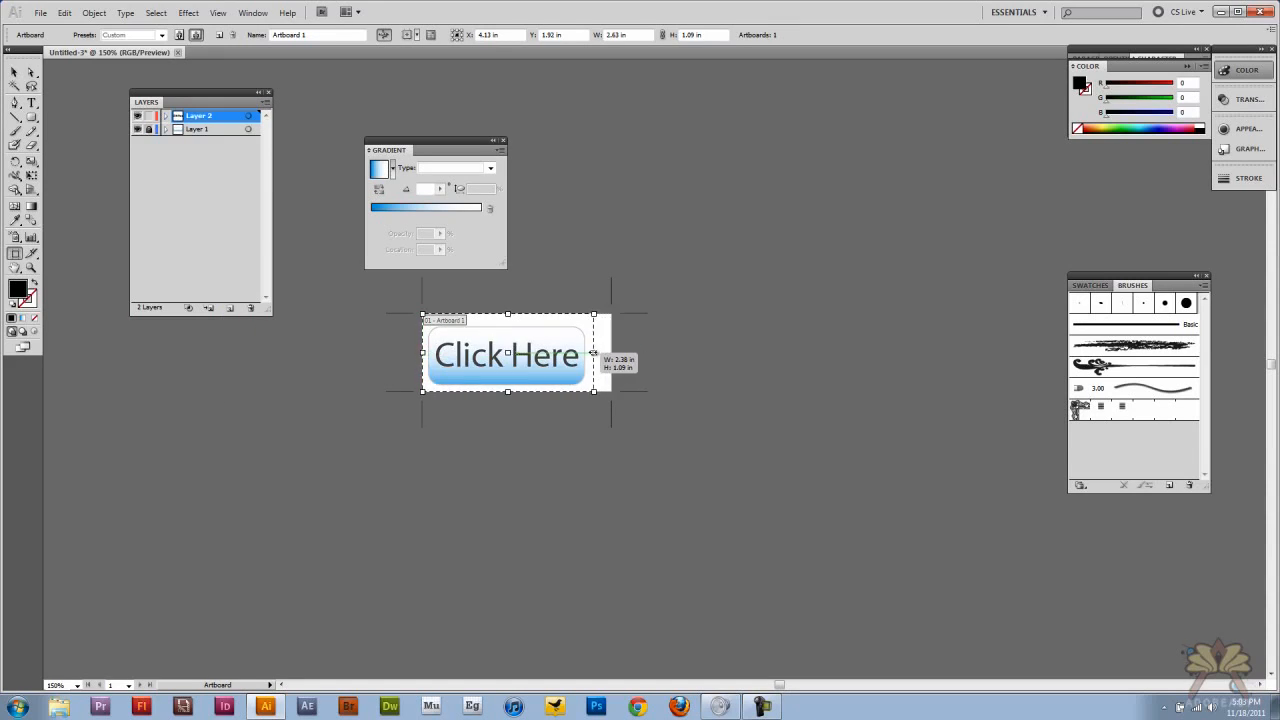
Pull the artboard's bottom edge in to about 2.33 × 1 inch and exit the Artboard Tool.
left_click_drag(595, 354, 590, 354)
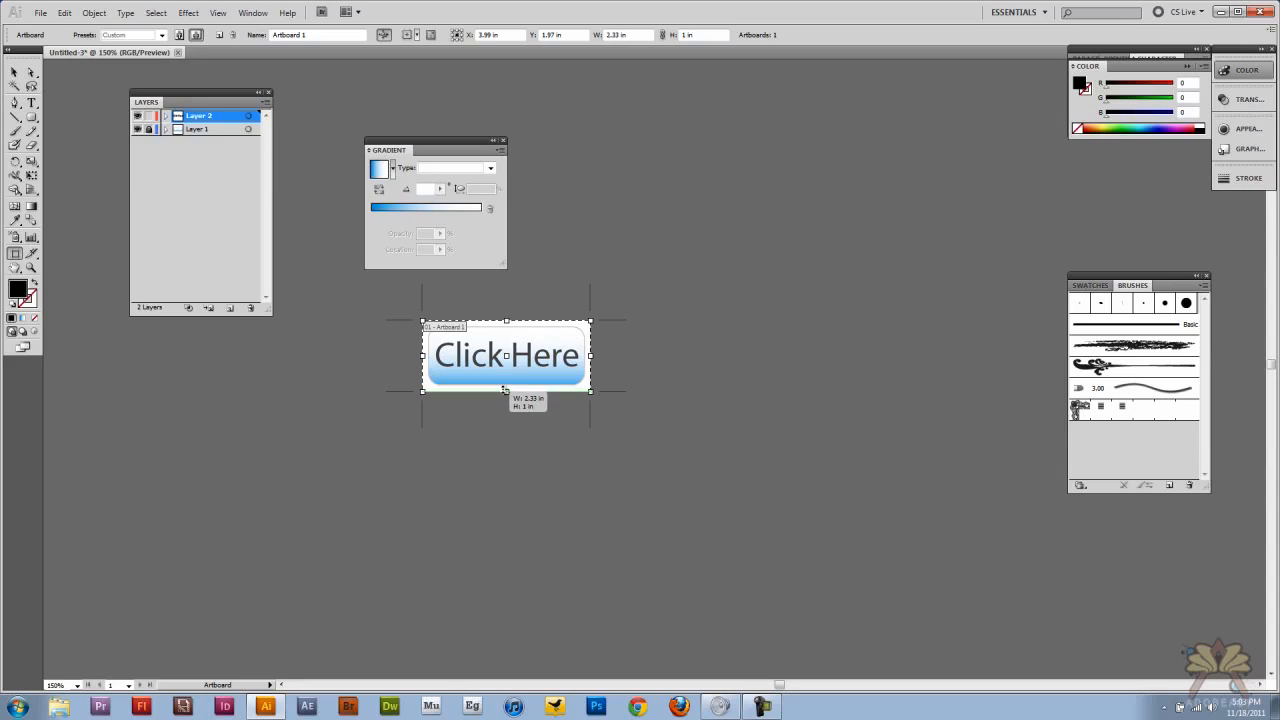
left_click(717, 420)
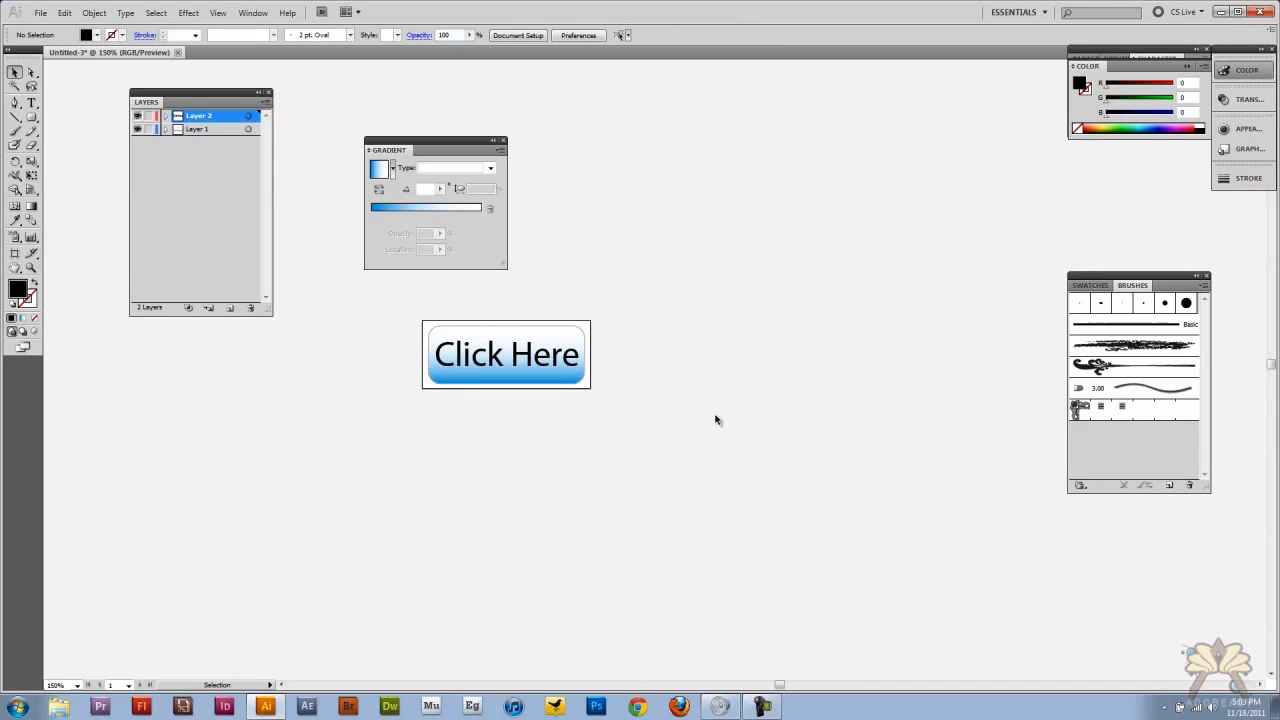
mouse_move(230, 63)
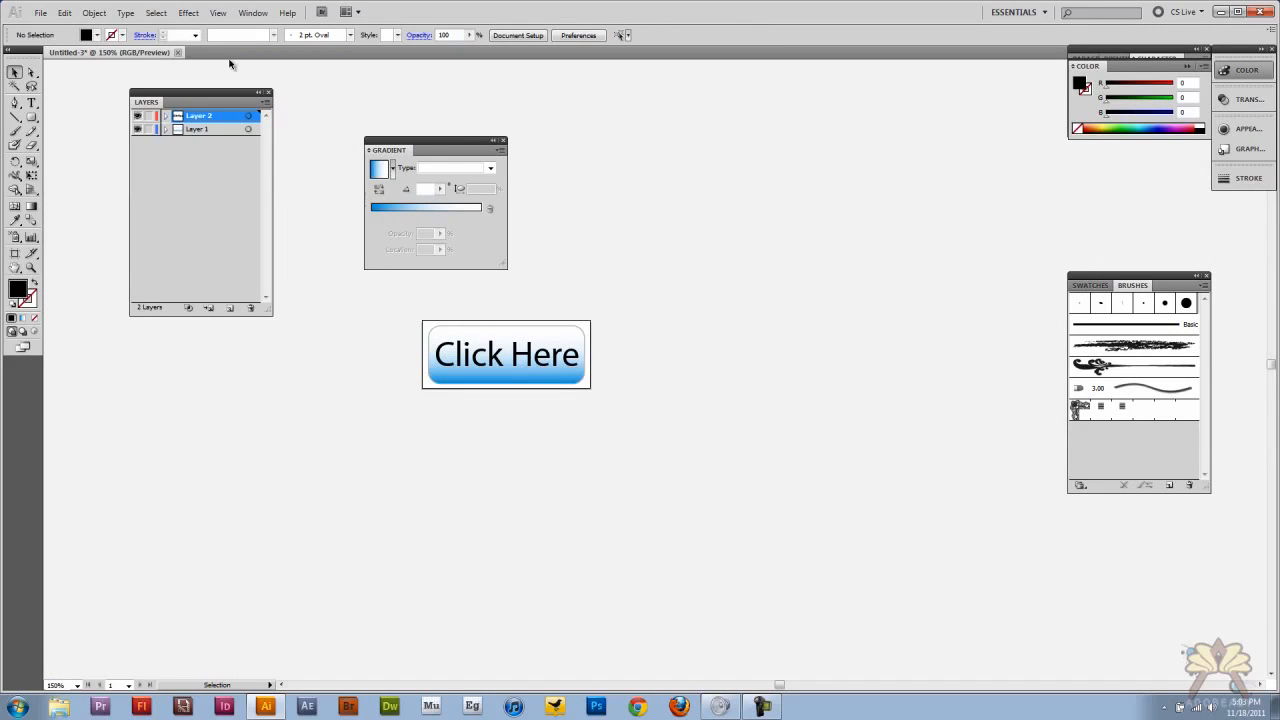
Export the blue button through Save for Web & Devices as PNG-24.
left_click(48, 14)
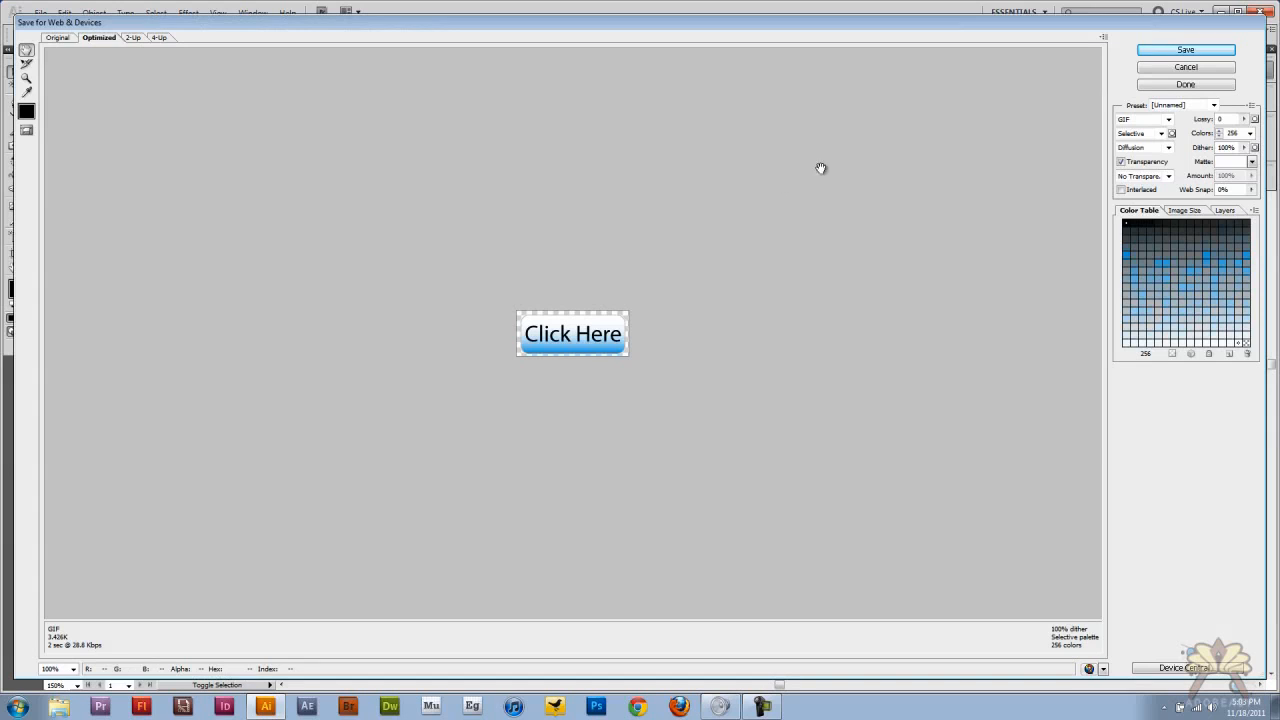
left_click(1180, 120)
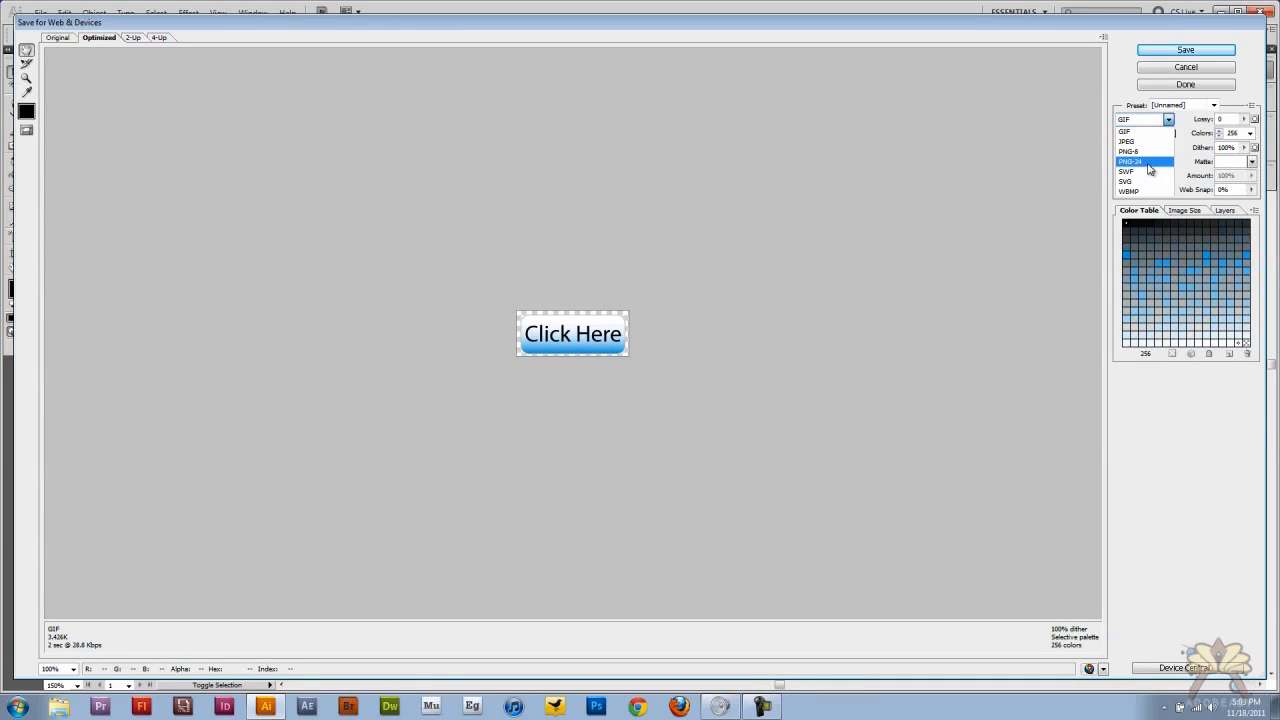
left_click(1129, 161)
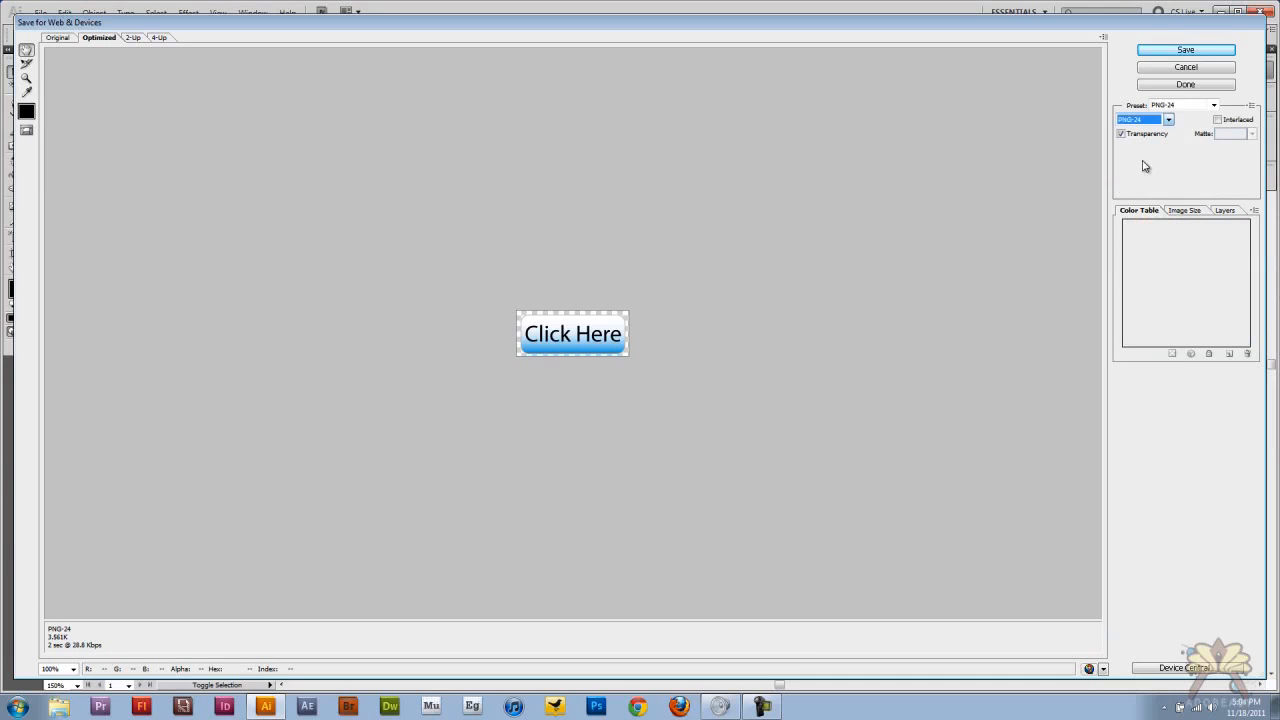
mouse_move(624, 352)
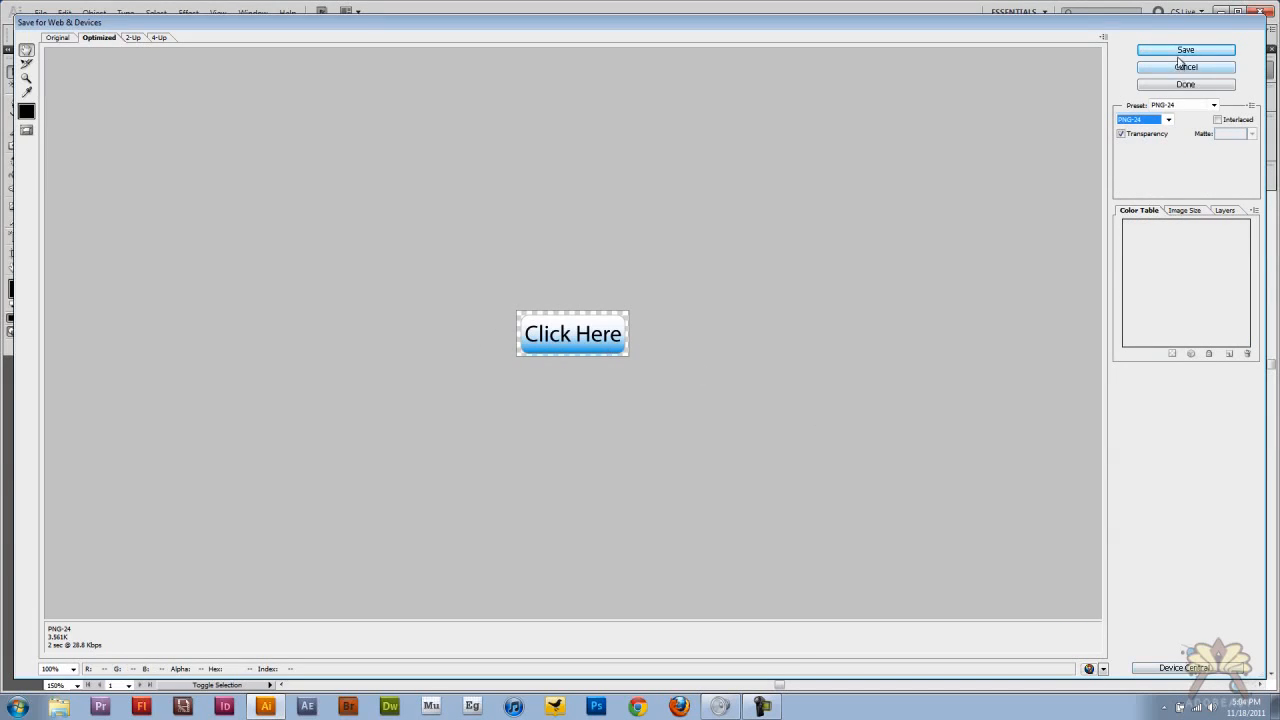
left_click(1185, 50)
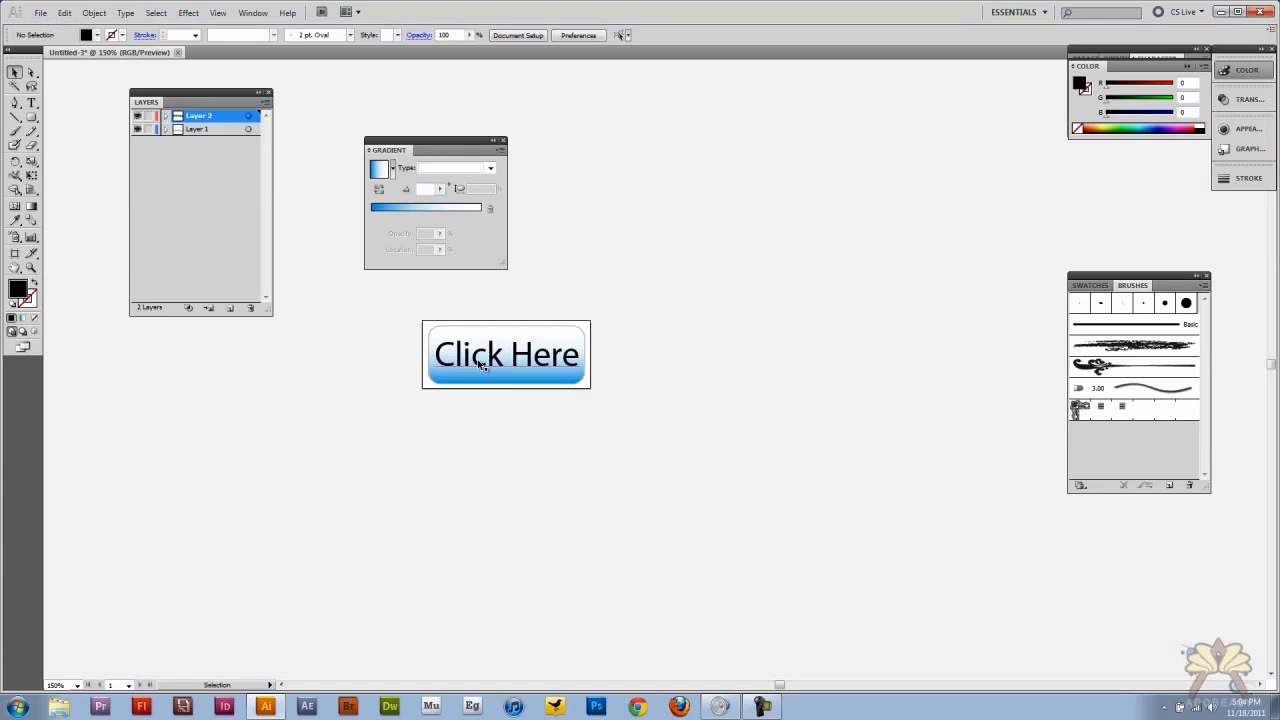
Switch the gradient to purple and save that version for the web as 'button'.
left_click(506, 354)
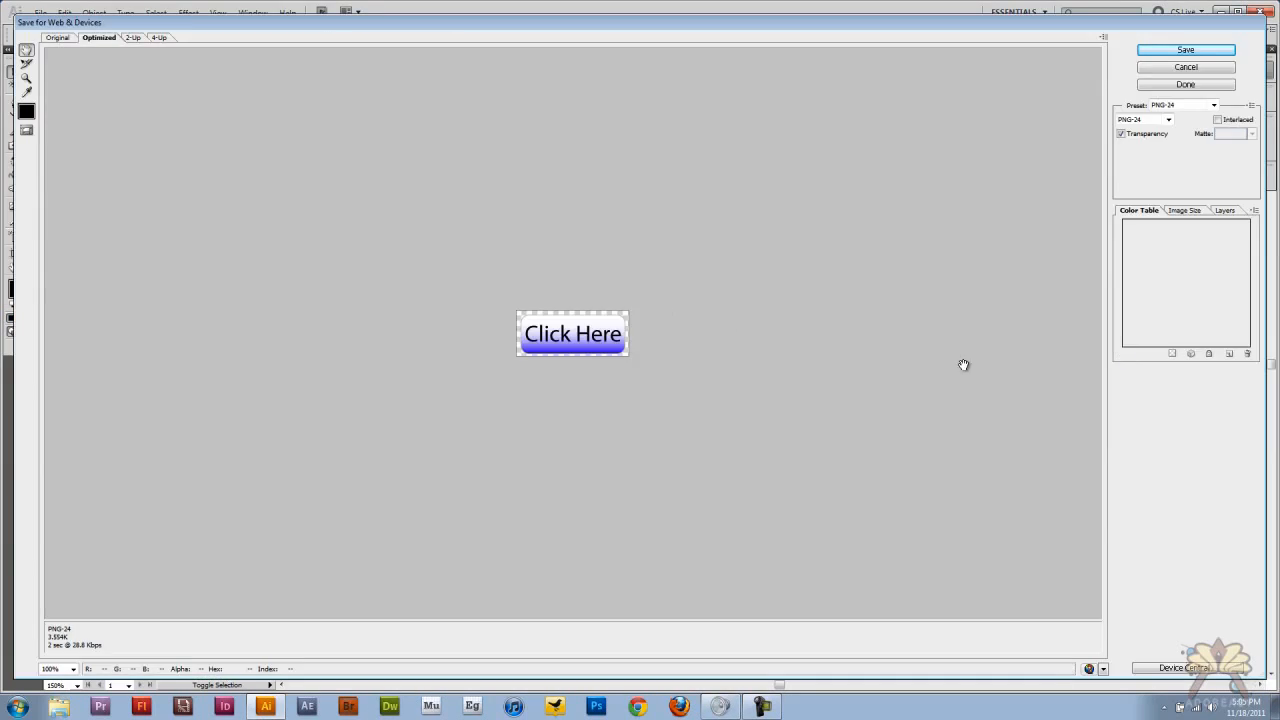
left_click(1185, 49)
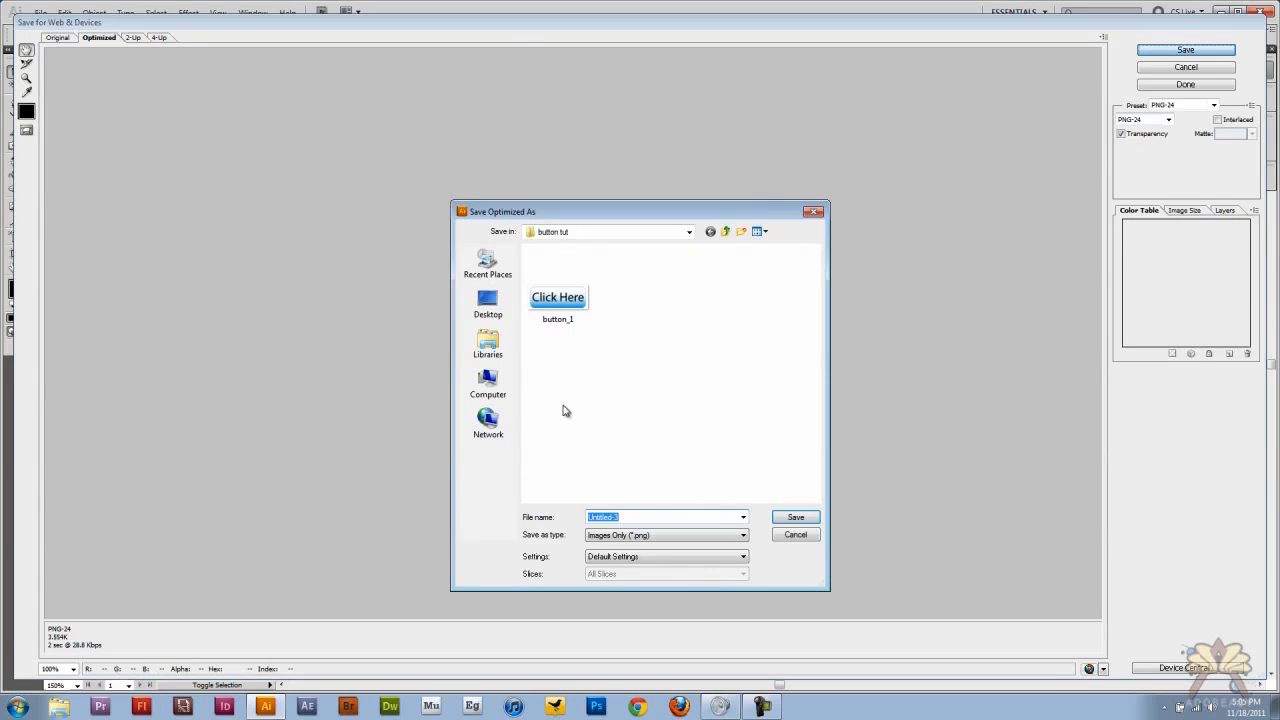
type("button")
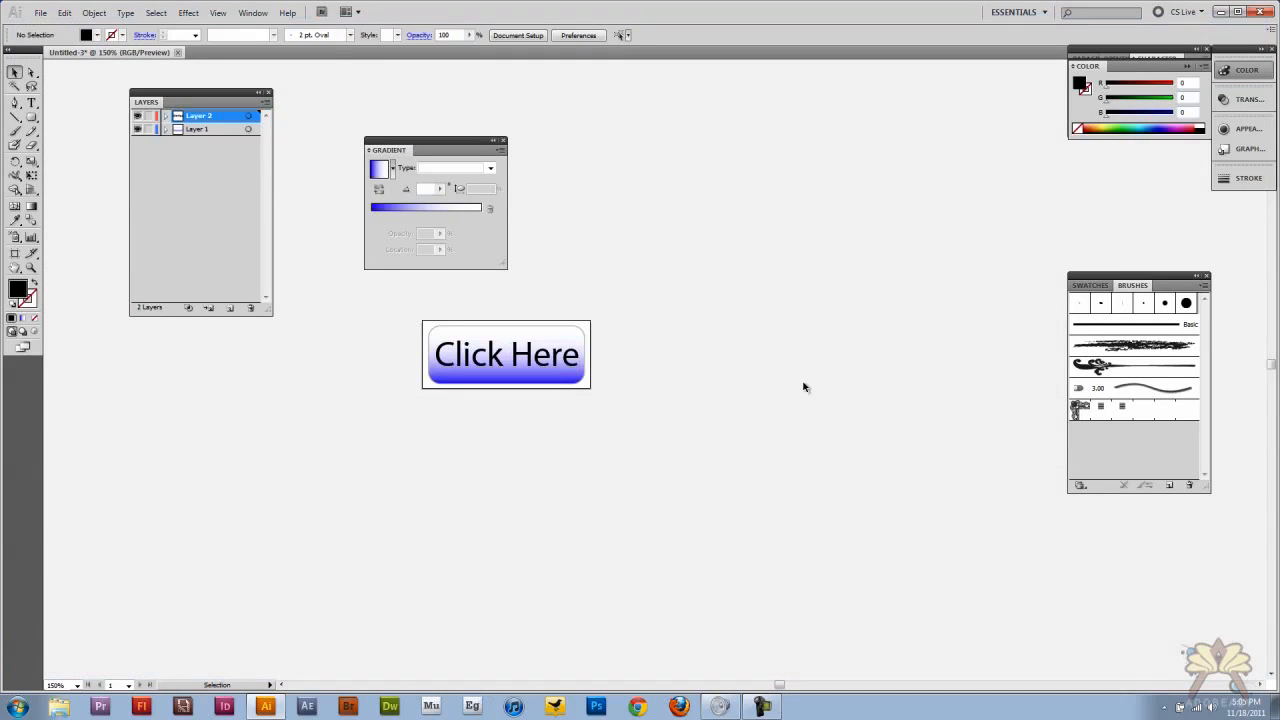
mouse_move(93, 320)
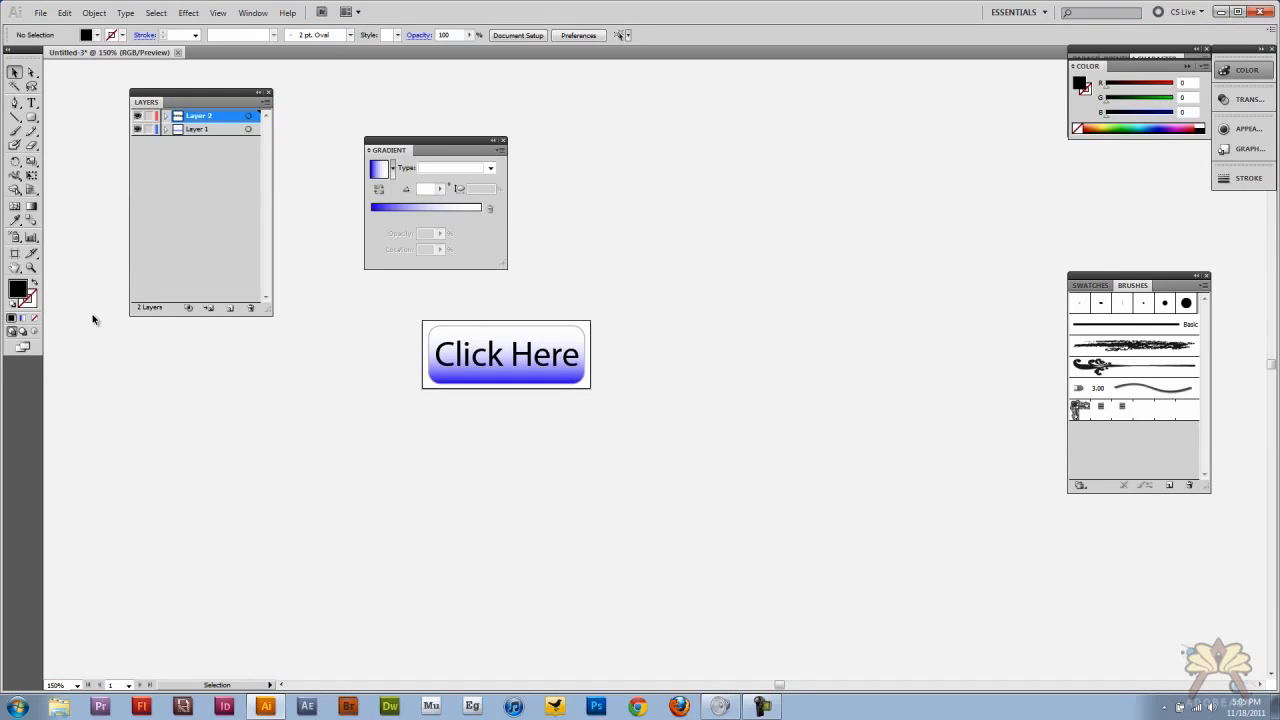